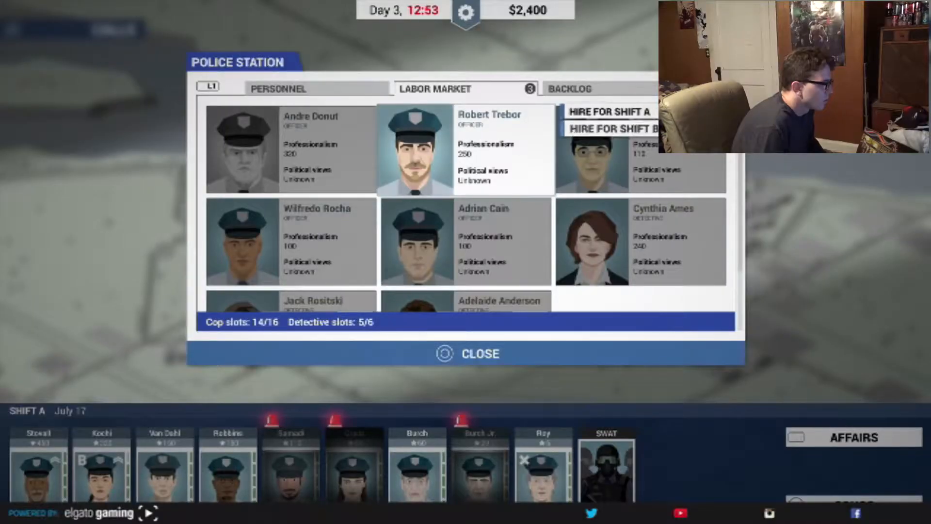
Hire Robert Trebor from the Labor Market onto Shift A, raising cop slots to 15 of 16
click(607, 112)
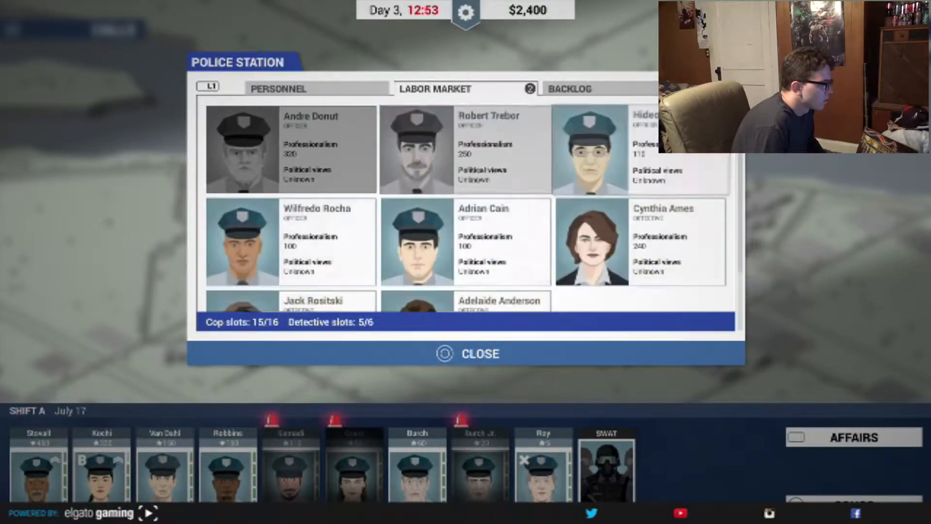